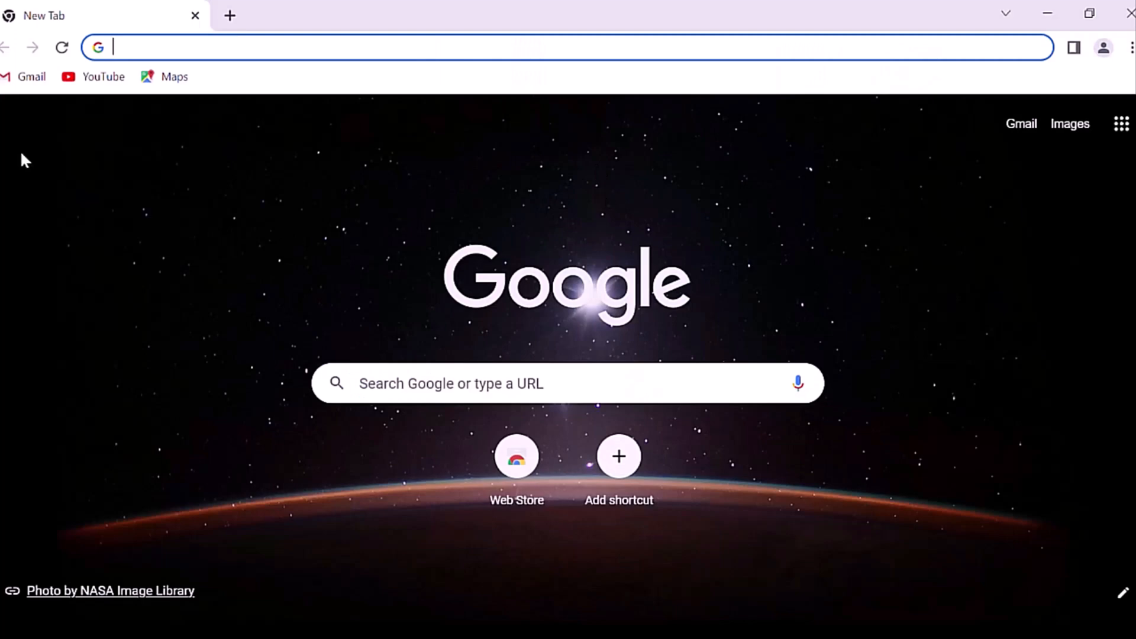
Step: Search the web for scopus and open the official Scopus Preview site
text(sco)
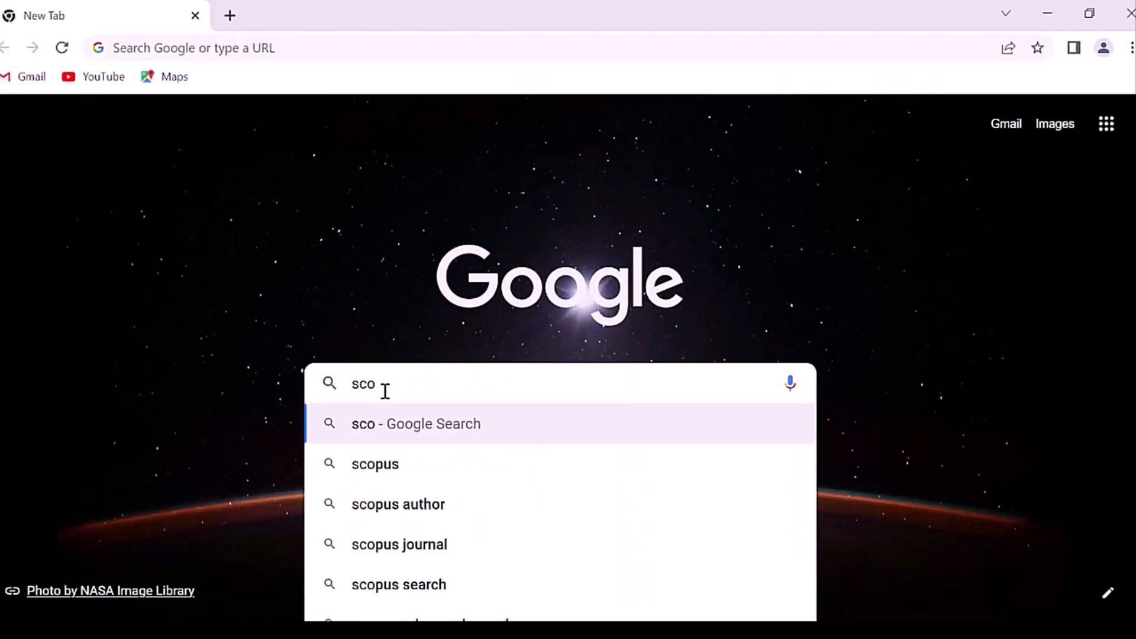
text(pus)
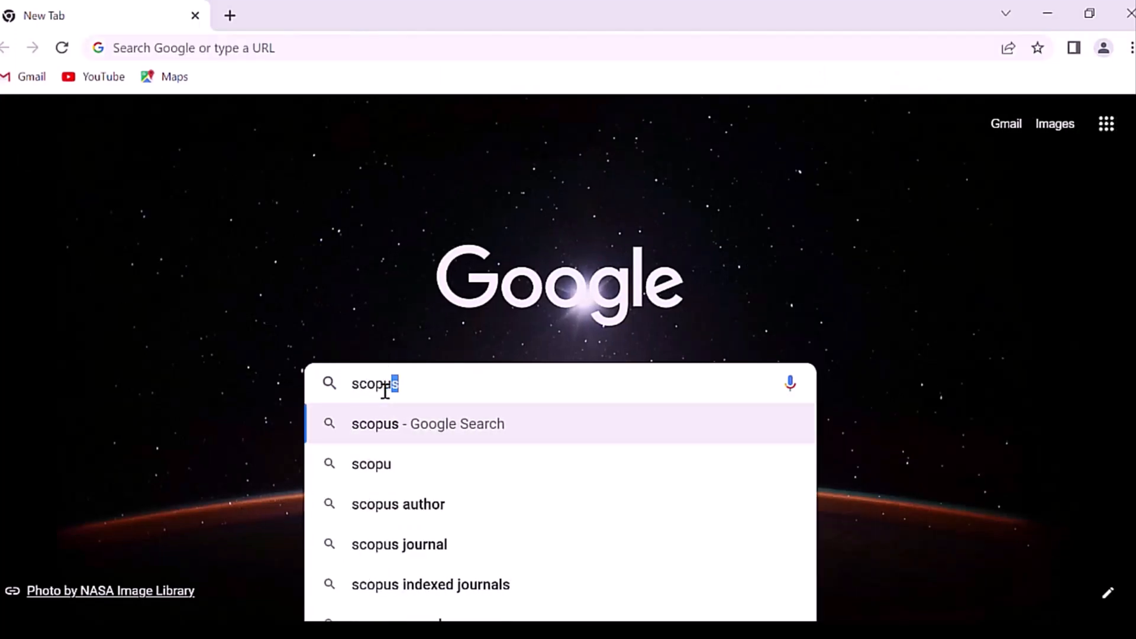
click(427, 424)
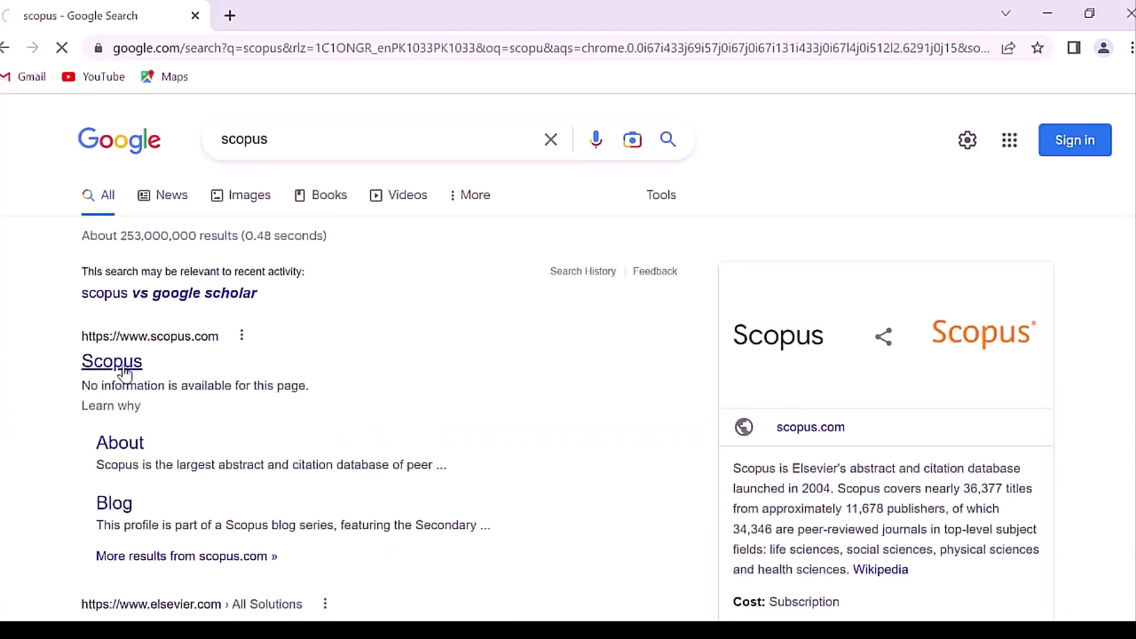
click(112, 360)
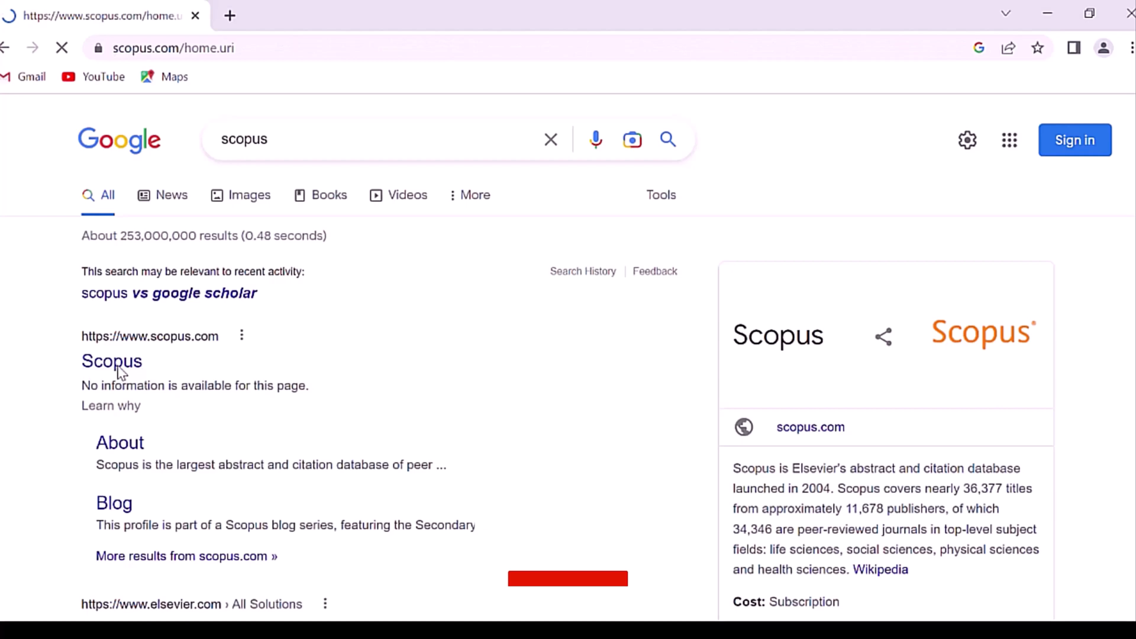
click(567, 578)
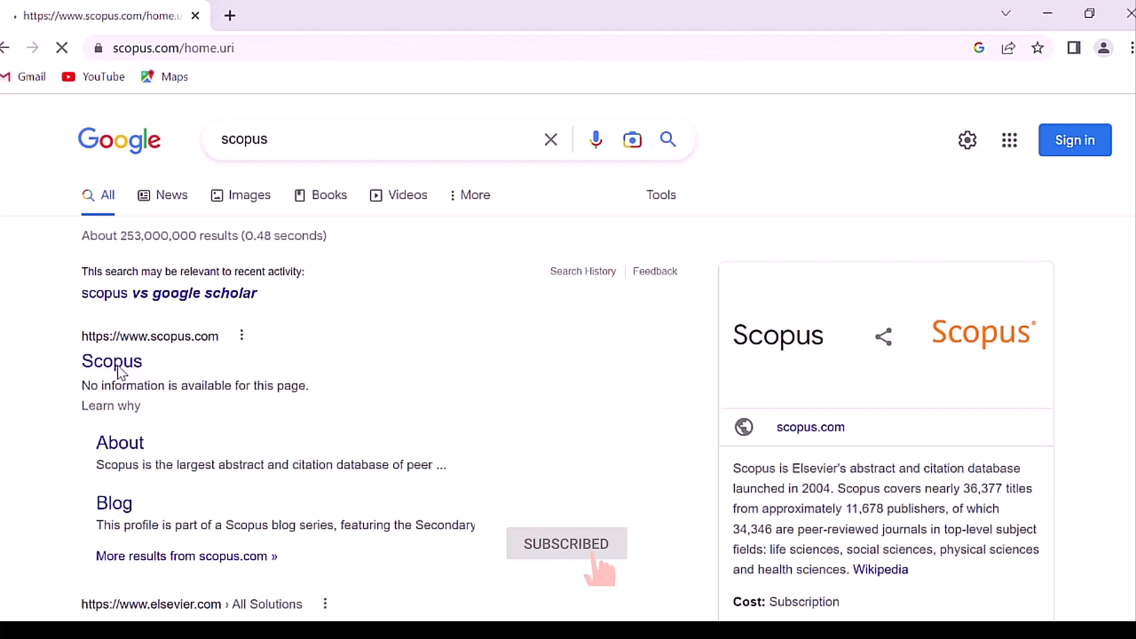
click(111, 361)
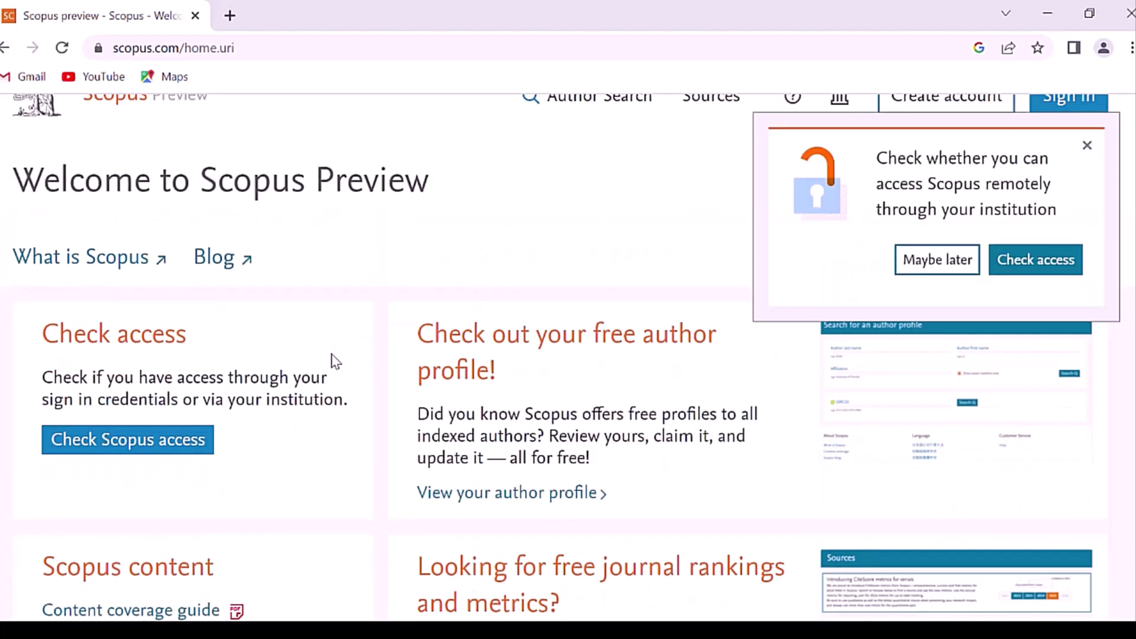
Step: Browse the Scopus welcome page and dismiss the remote-access prompt with Maybe later
scroll(down, 3)
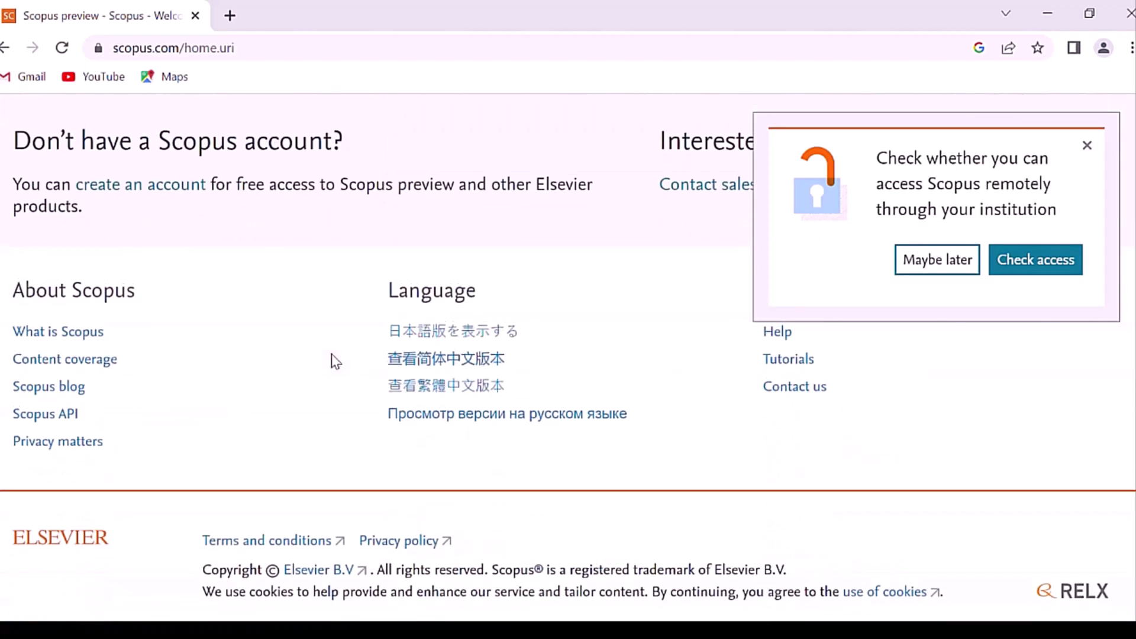
scroll(up, 3)
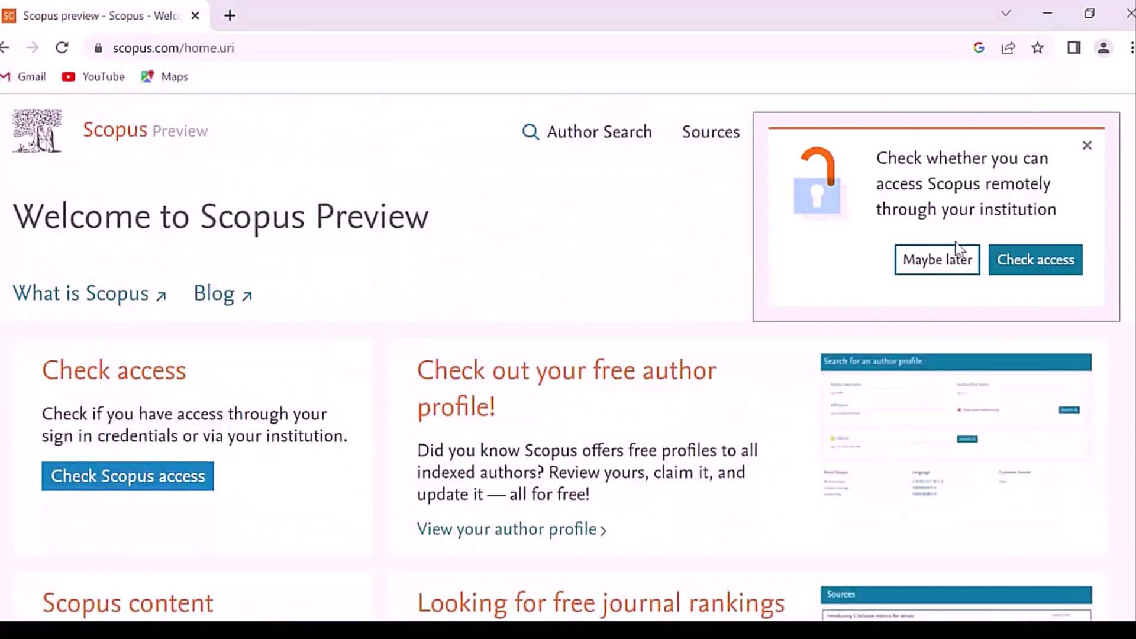
click(1086, 145)
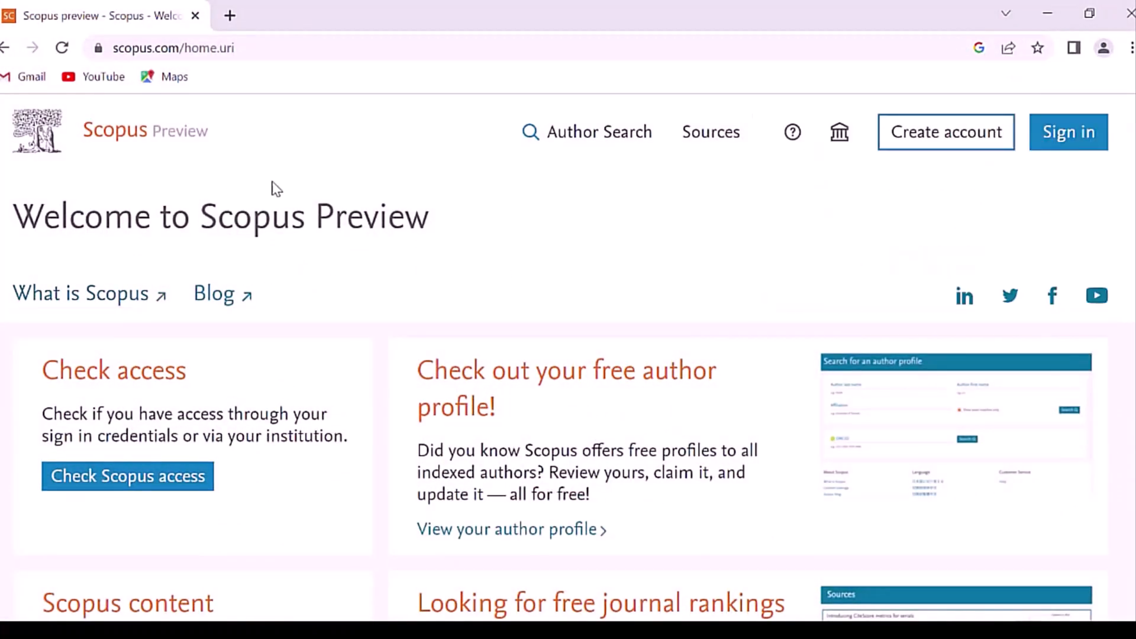
mouse_move(604, 282)
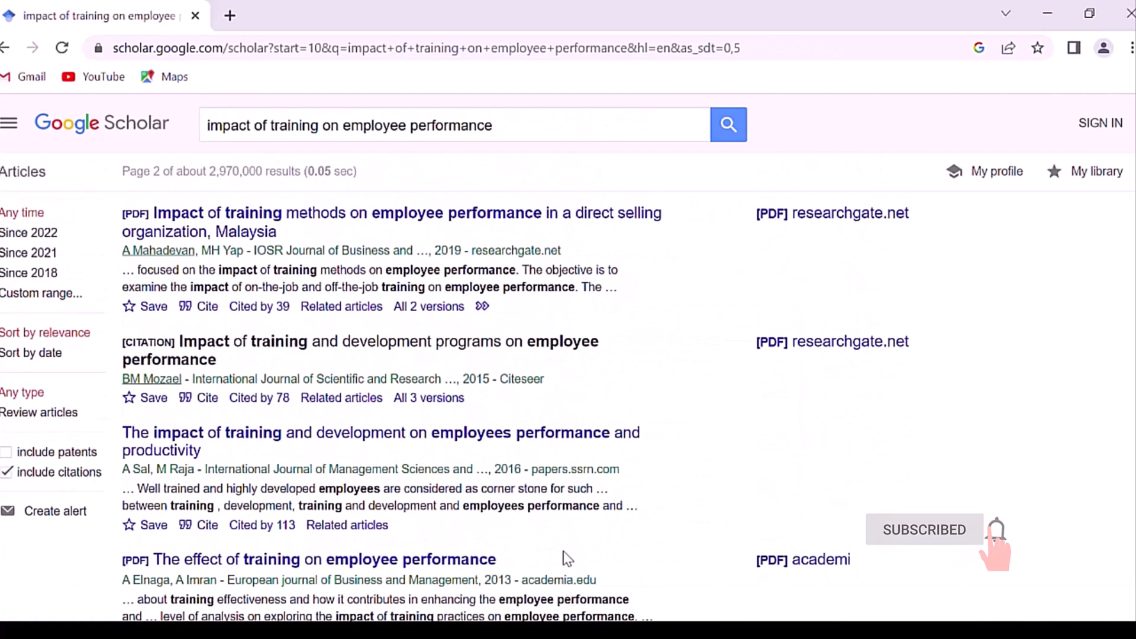
Step: Go to page 2 of the Google Scholar results for impact of training on employee performance
click(830, 212)
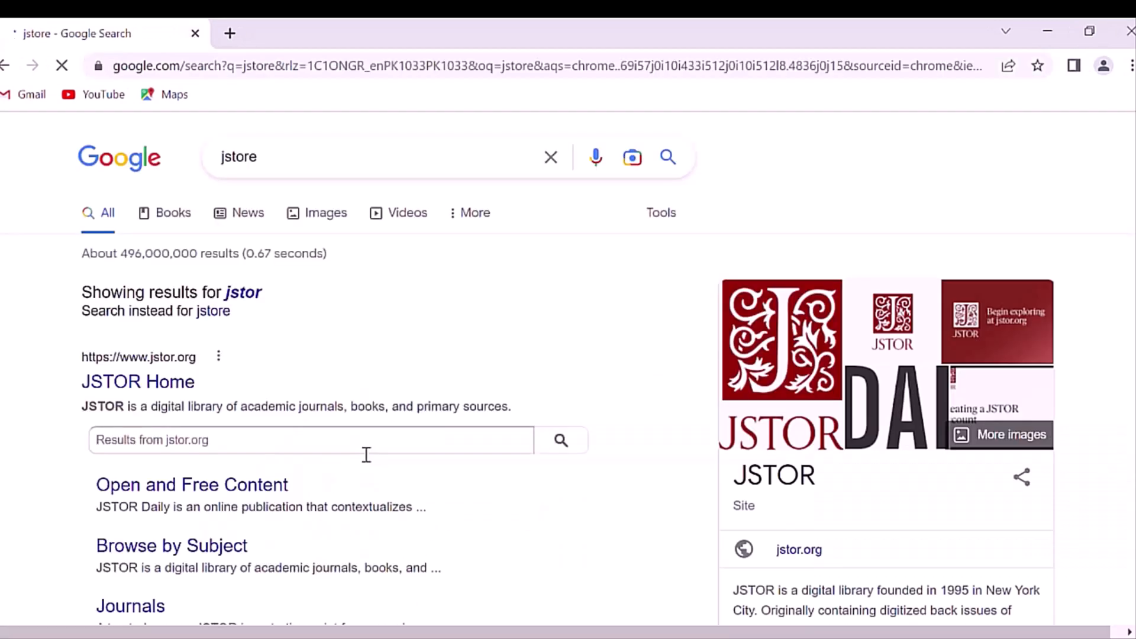
Step: From the JSTOR home page, search for impact of training and browse the 641,554 results
click(137, 382)
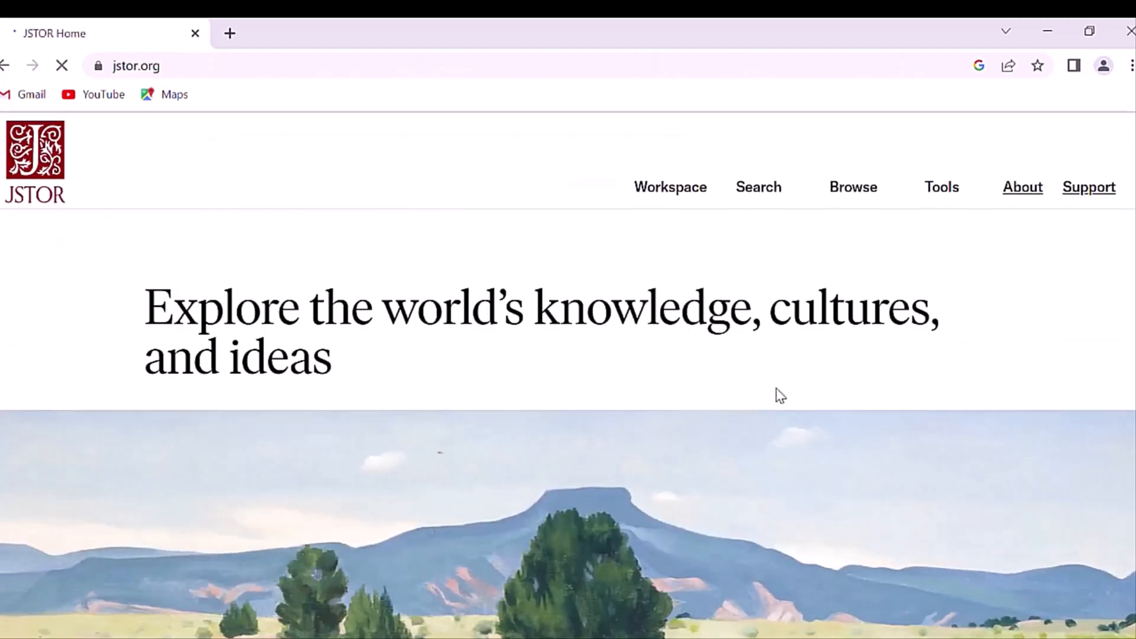
text(impact of training)
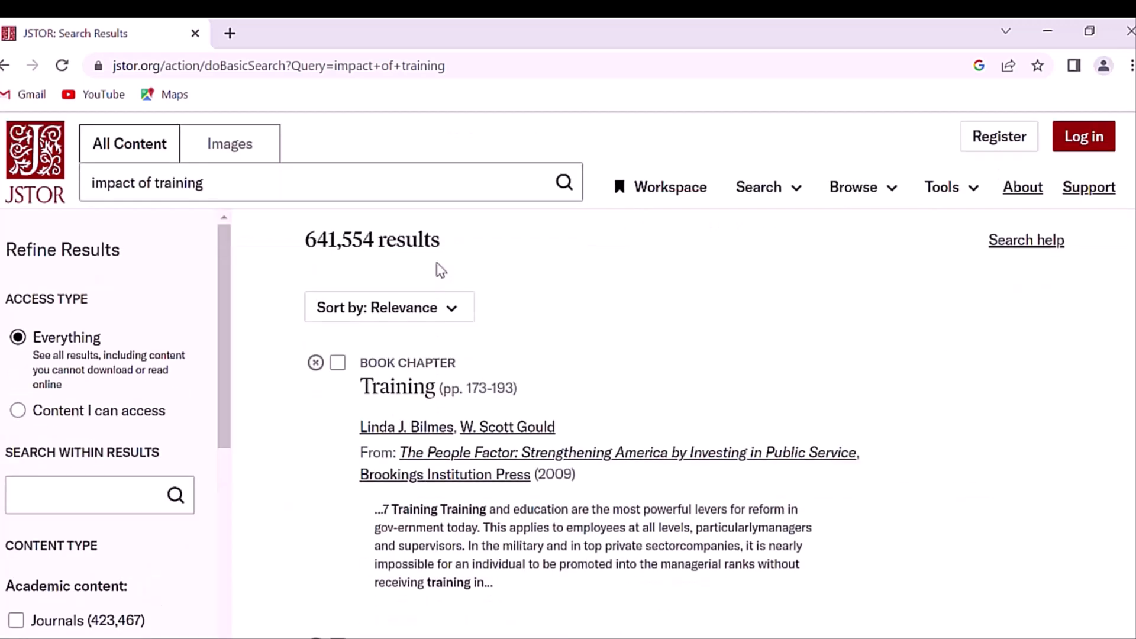
scroll(down, 3)
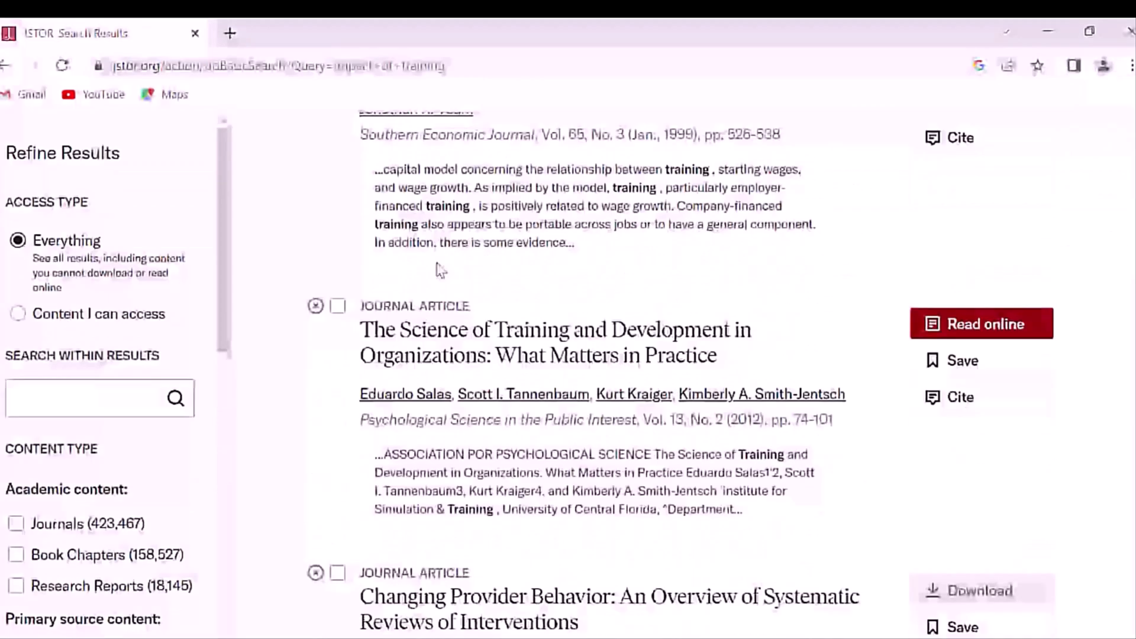
scroll(down, 3)
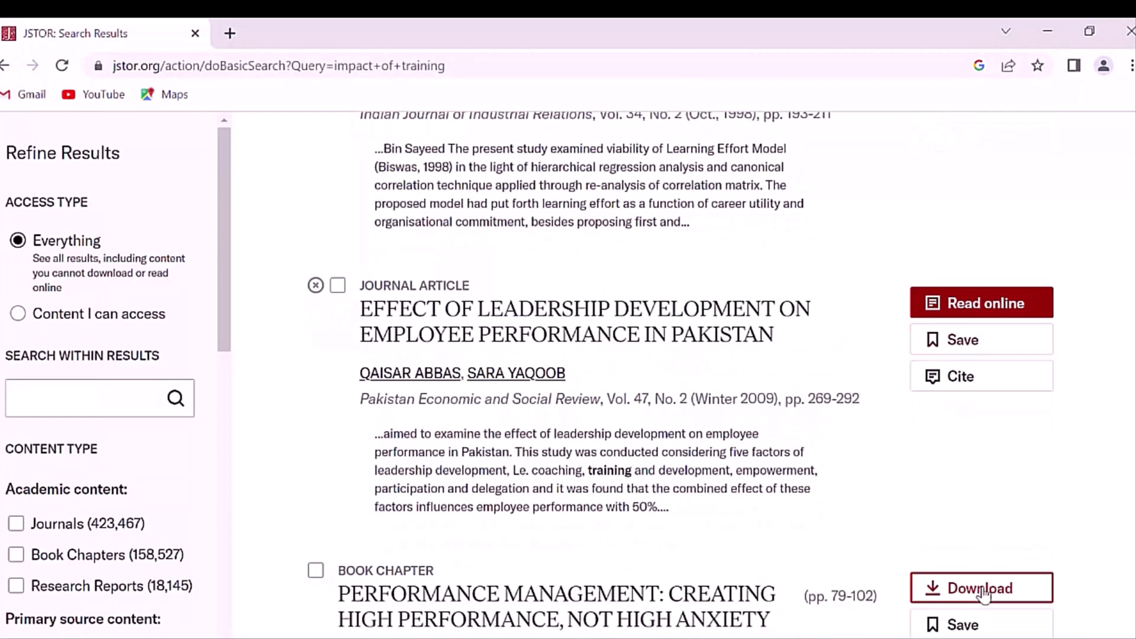
click(239, 33)
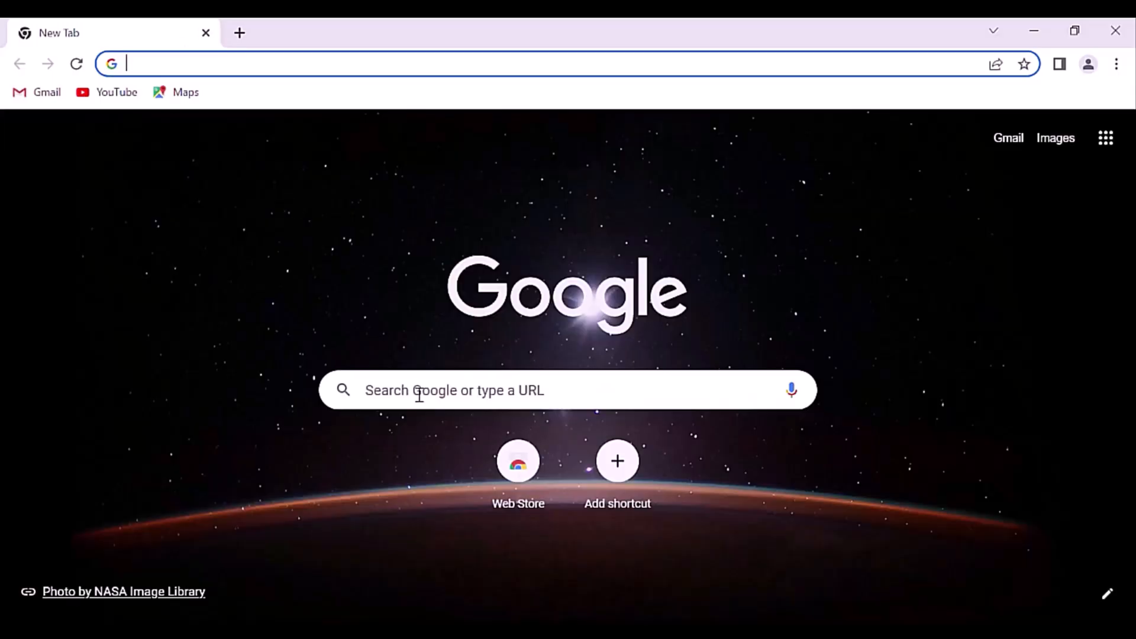
Step: Search the web for wos and browse the wos-journal.com home page's journal issue listings
key(Return)
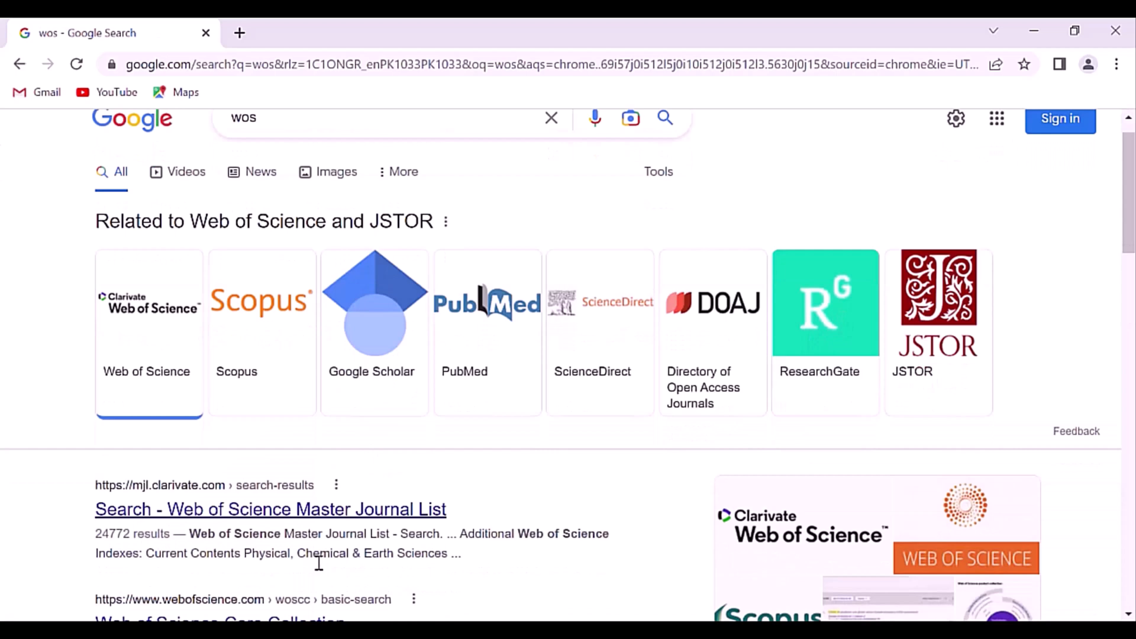
click(180, 450)
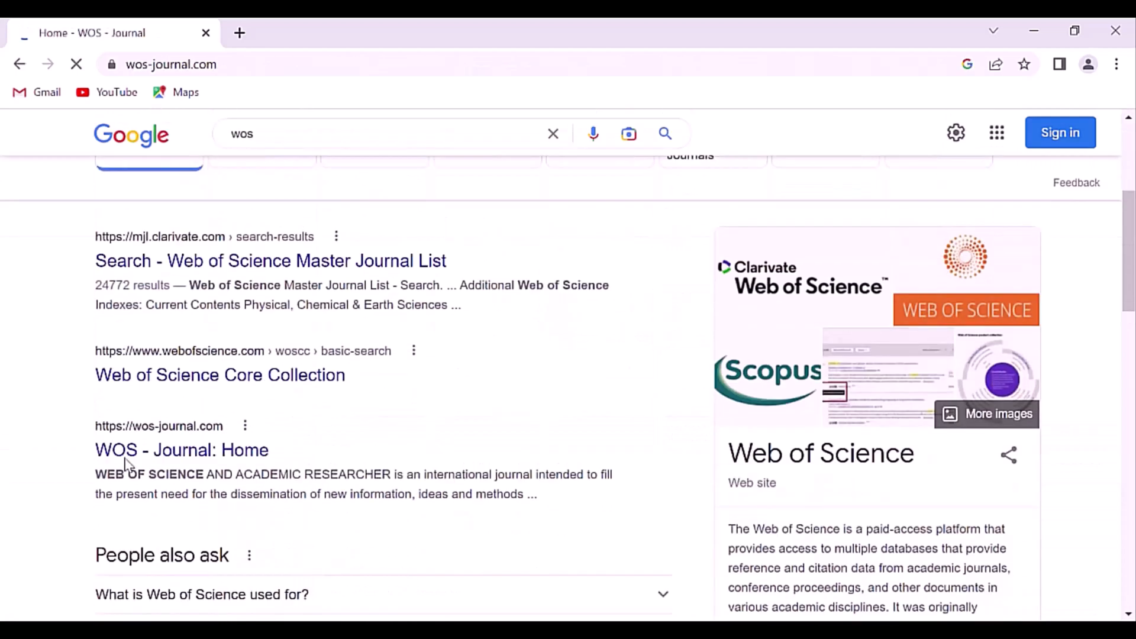
click(181, 450)
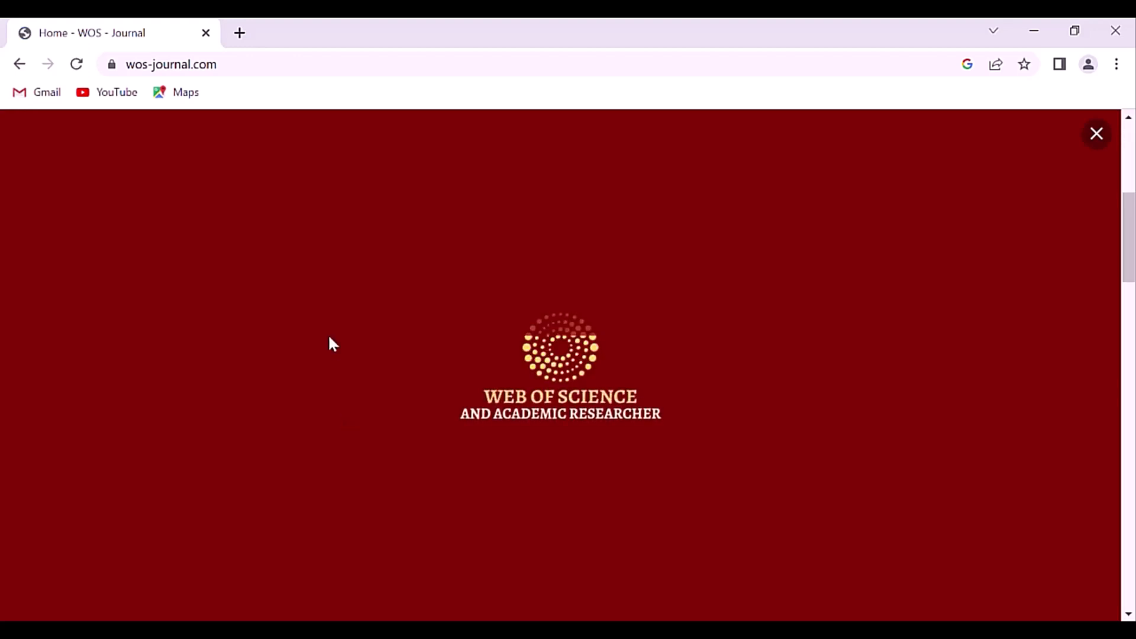
click(1096, 134)
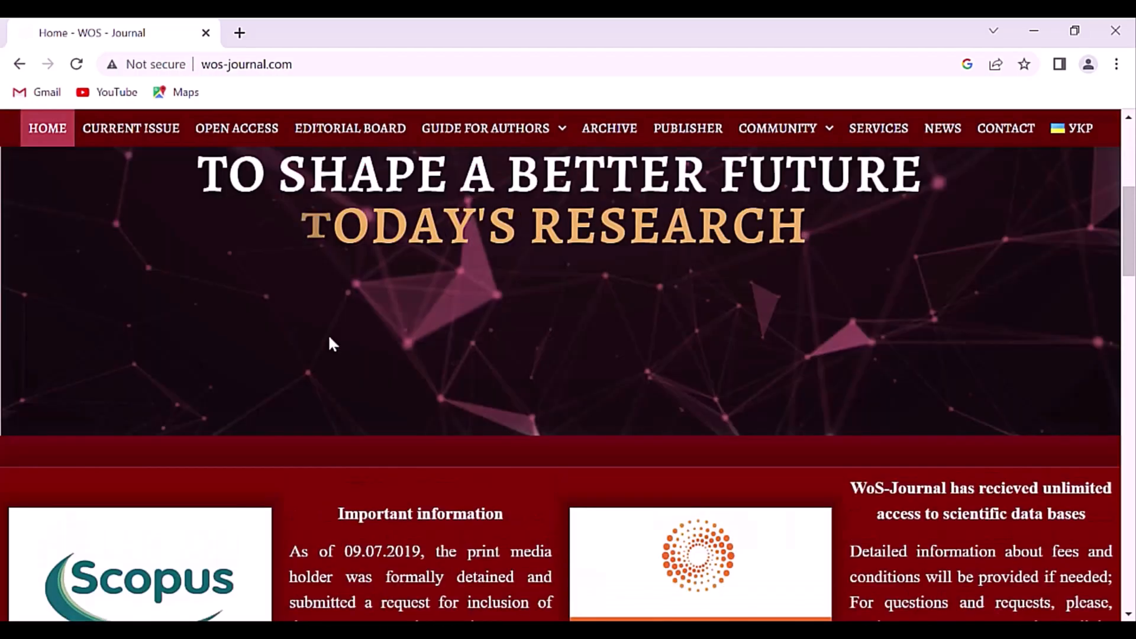
scroll(down, 3)
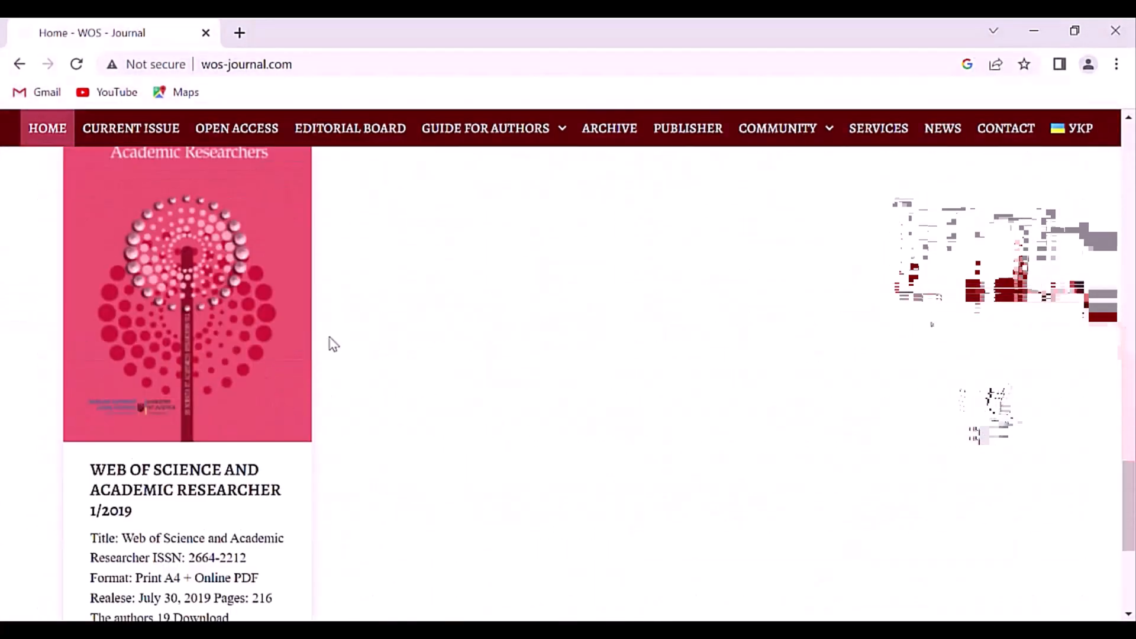
scroll(up, 3)
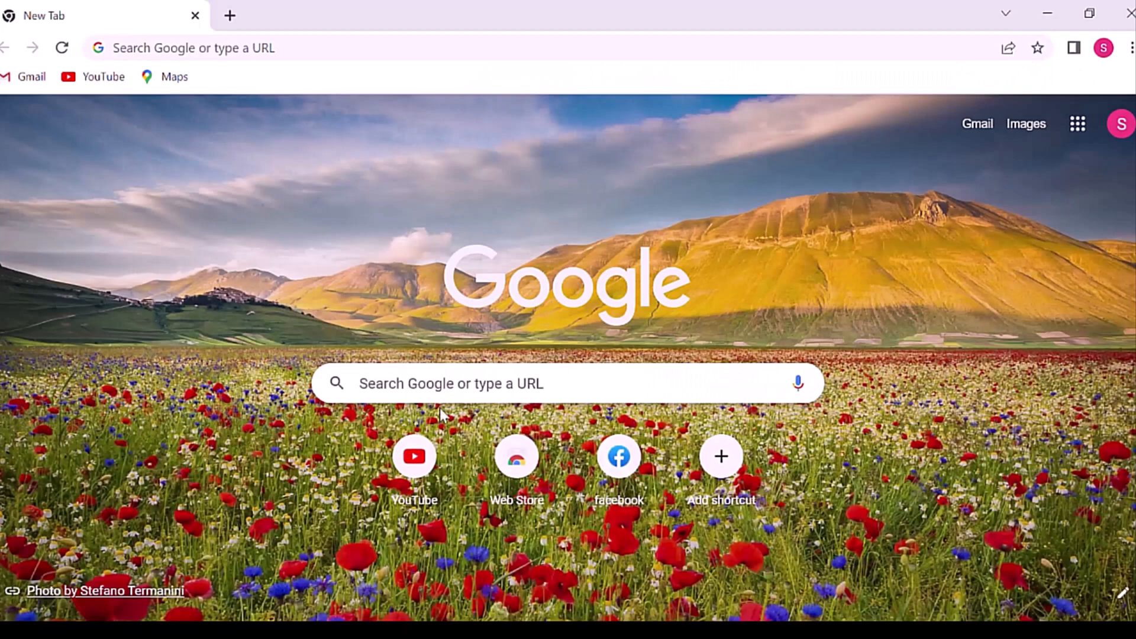
Step: Search the web for pubmed and browse the PubMed home page from the results
text(pubmed)
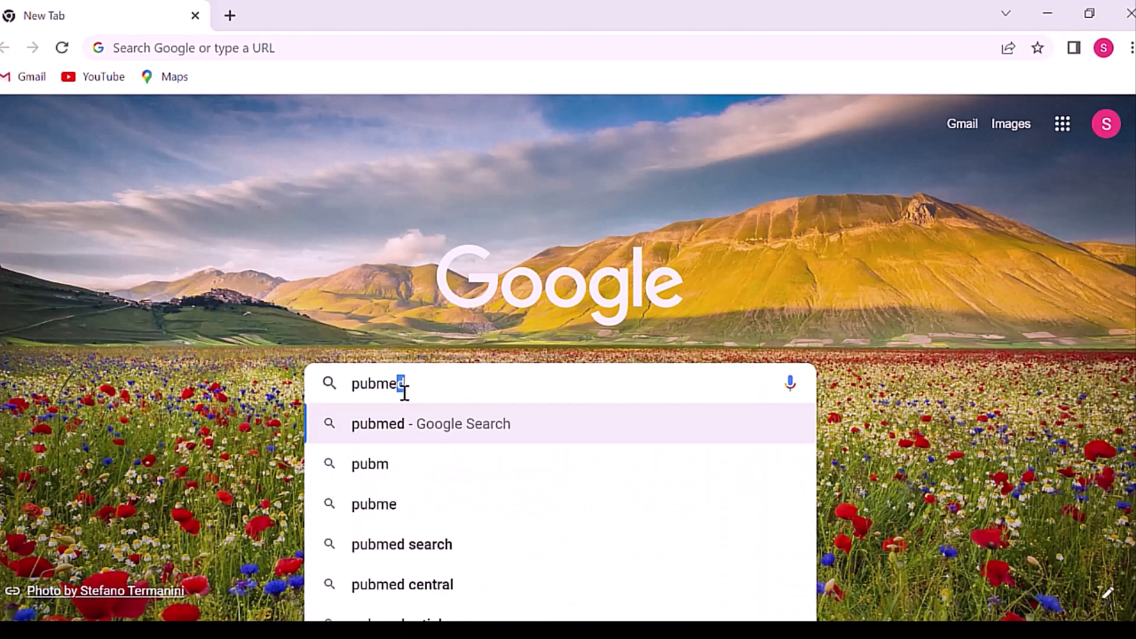
click(431, 423)
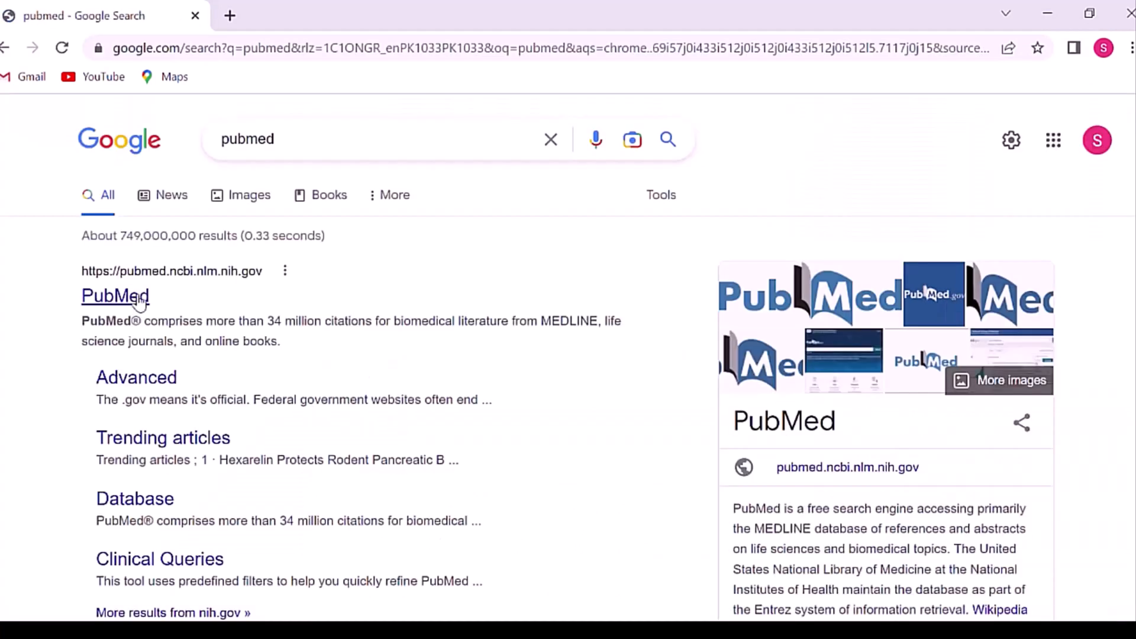
click(115, 295)
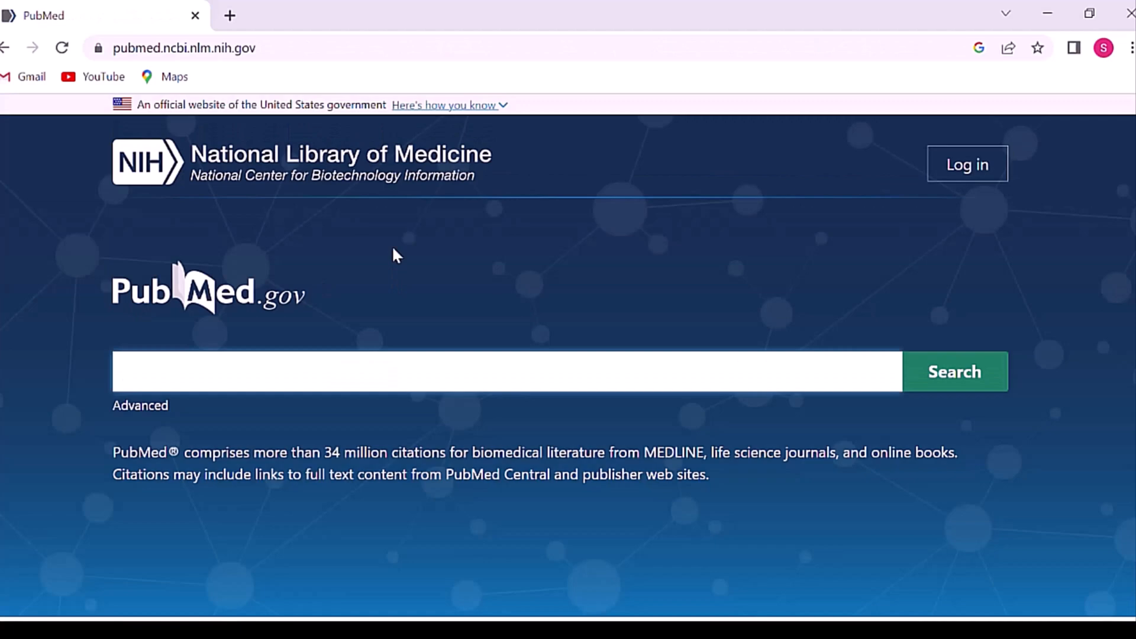
scroll(down, 3)
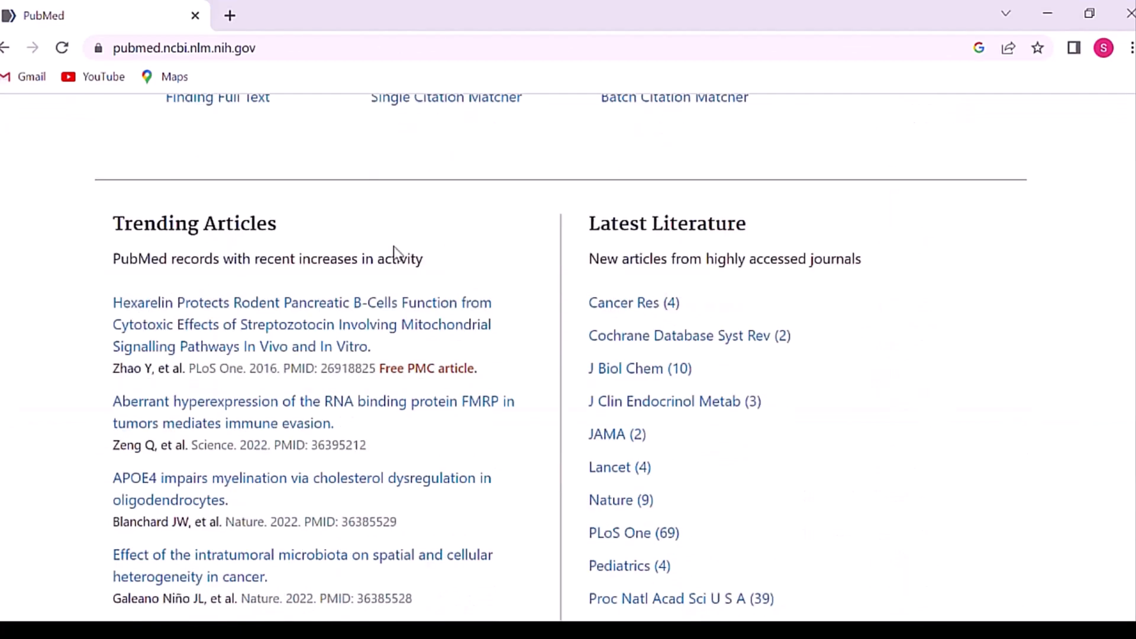
scroll(down, 3)
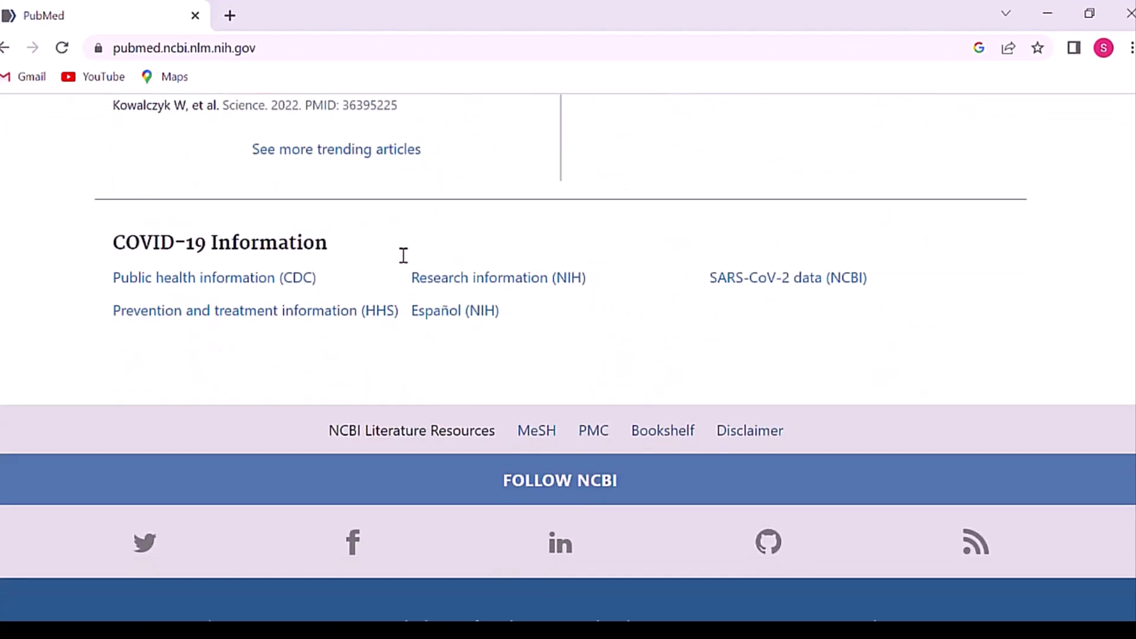
scroll(up, 3)
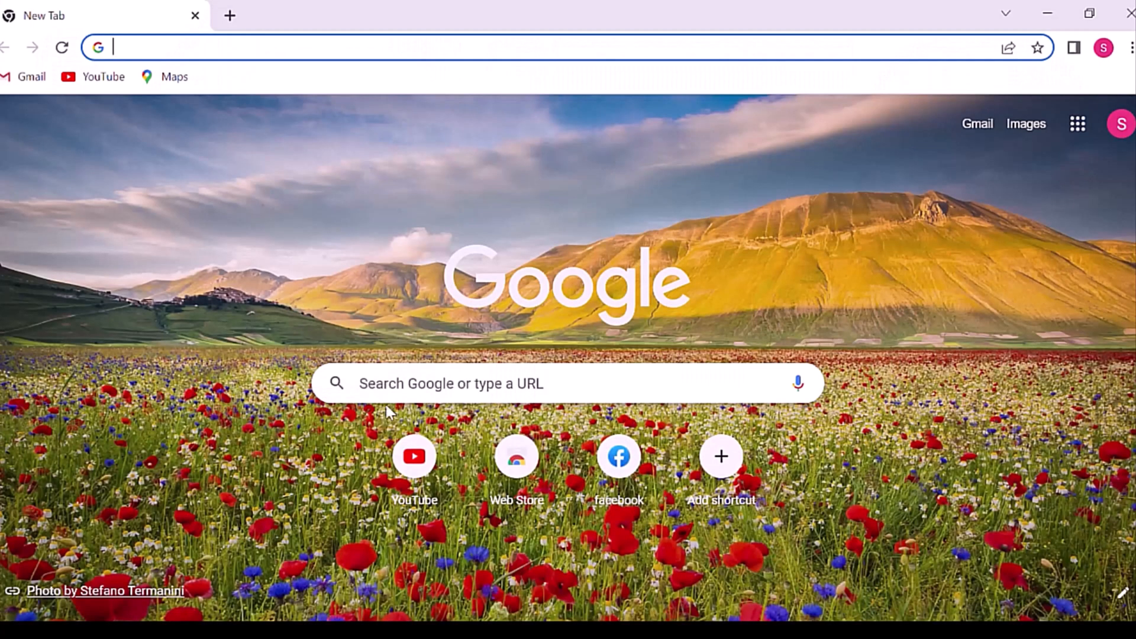
Step: Search the web for icite and browse the NIH iCite page at icite.od.nih.gov
text(icite)
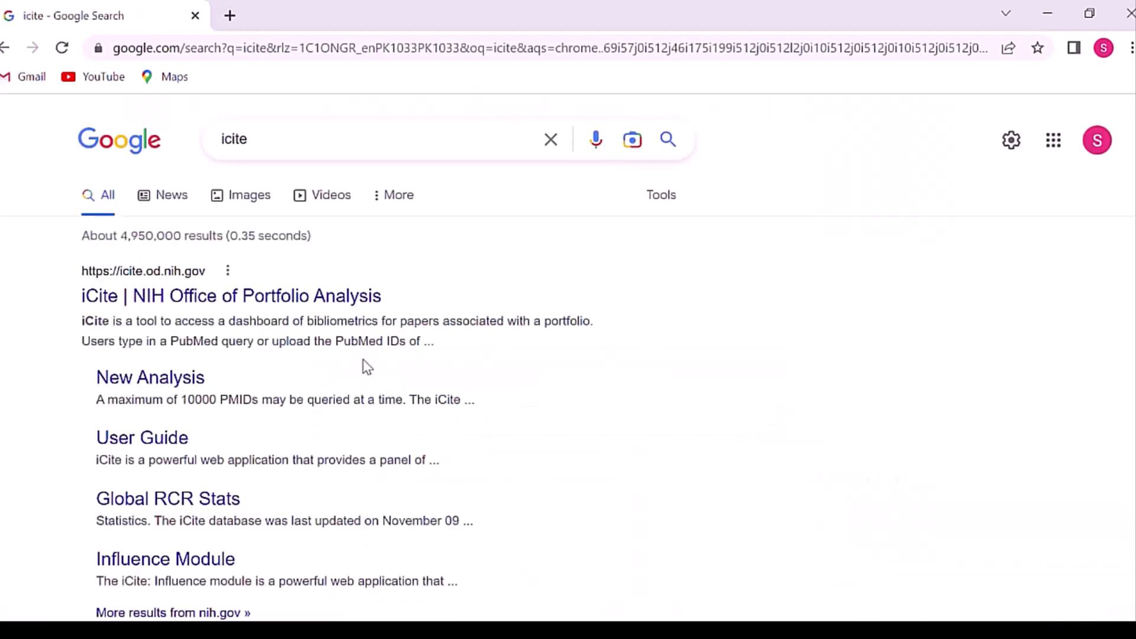
scroll(down, 3)
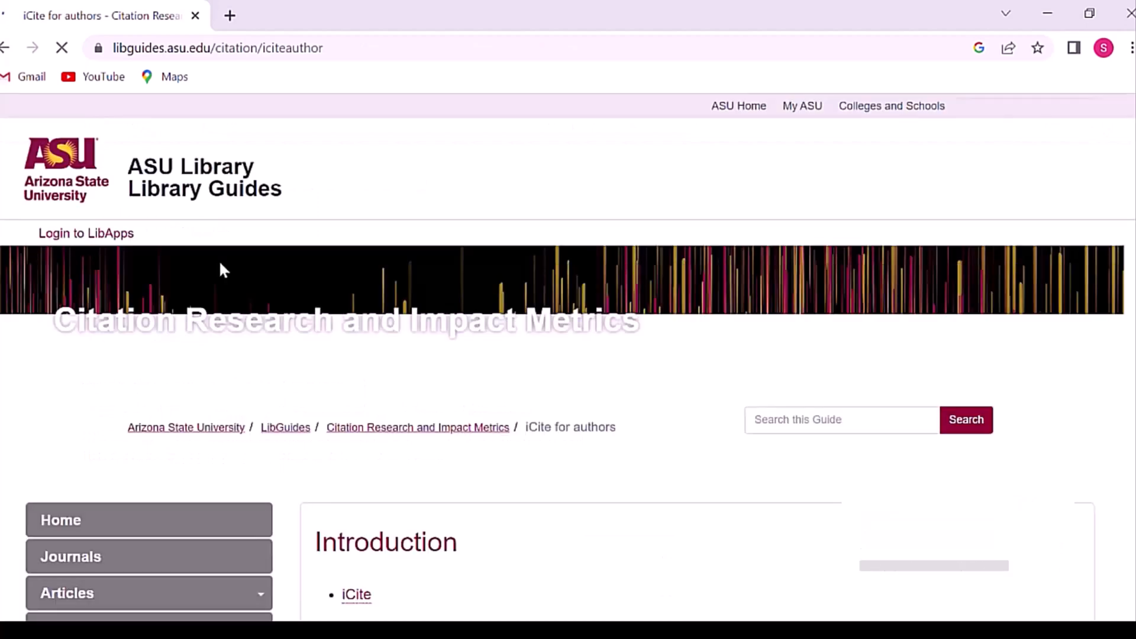
click(356, 594)
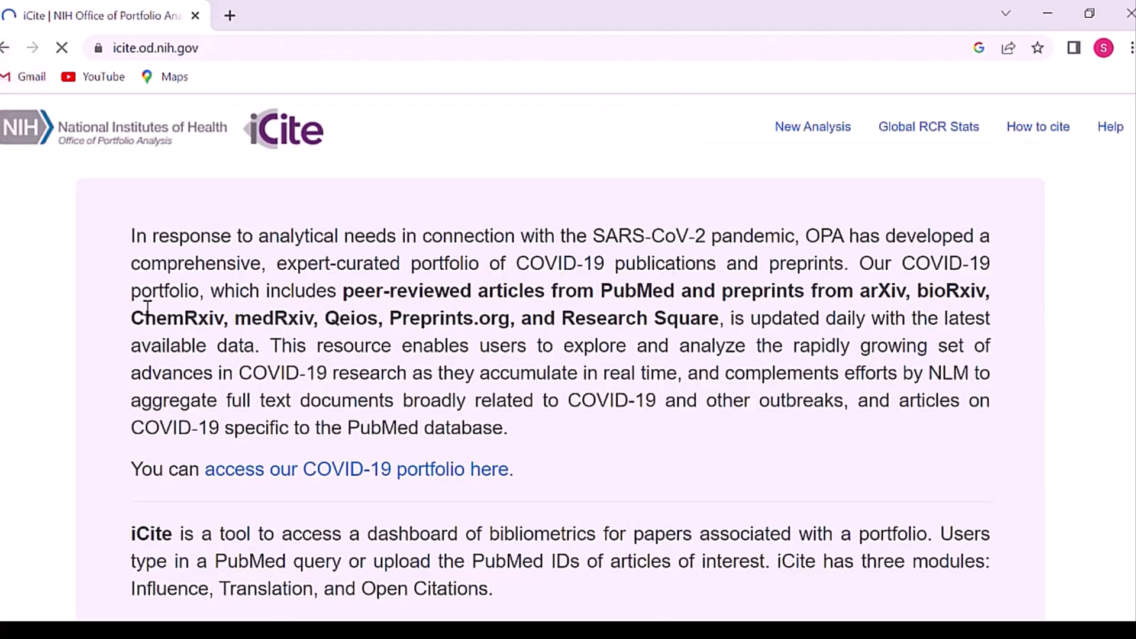
scroll(down, 3)
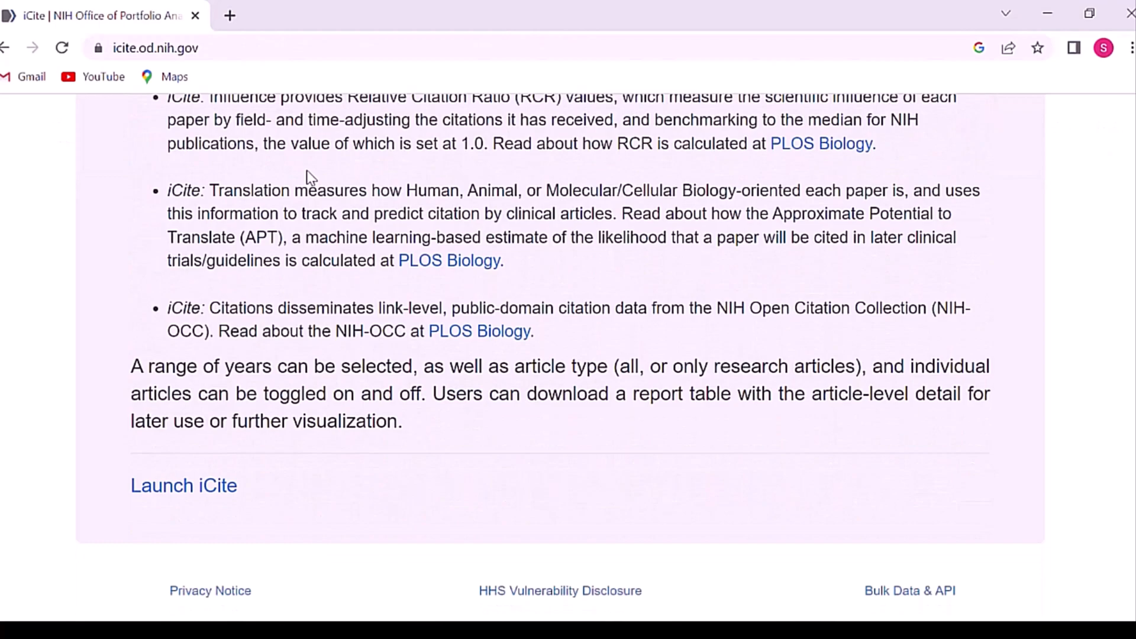
scroll(up, 3)
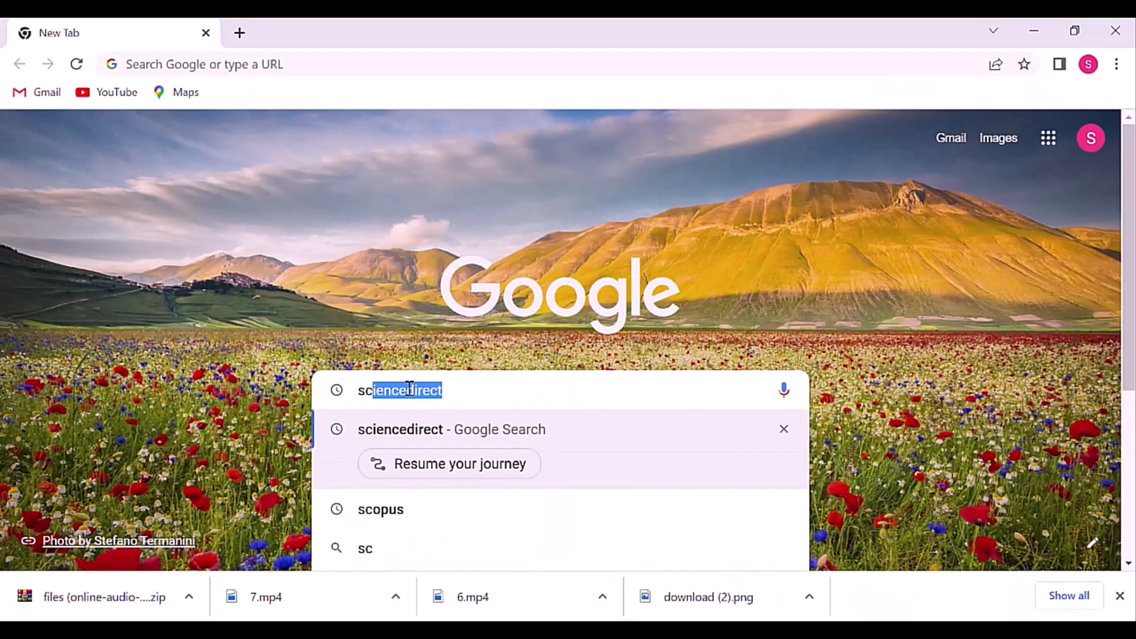
Step: Search the web for sciLEO and scroll the scielo.org home page down to its footer
text(sciL)
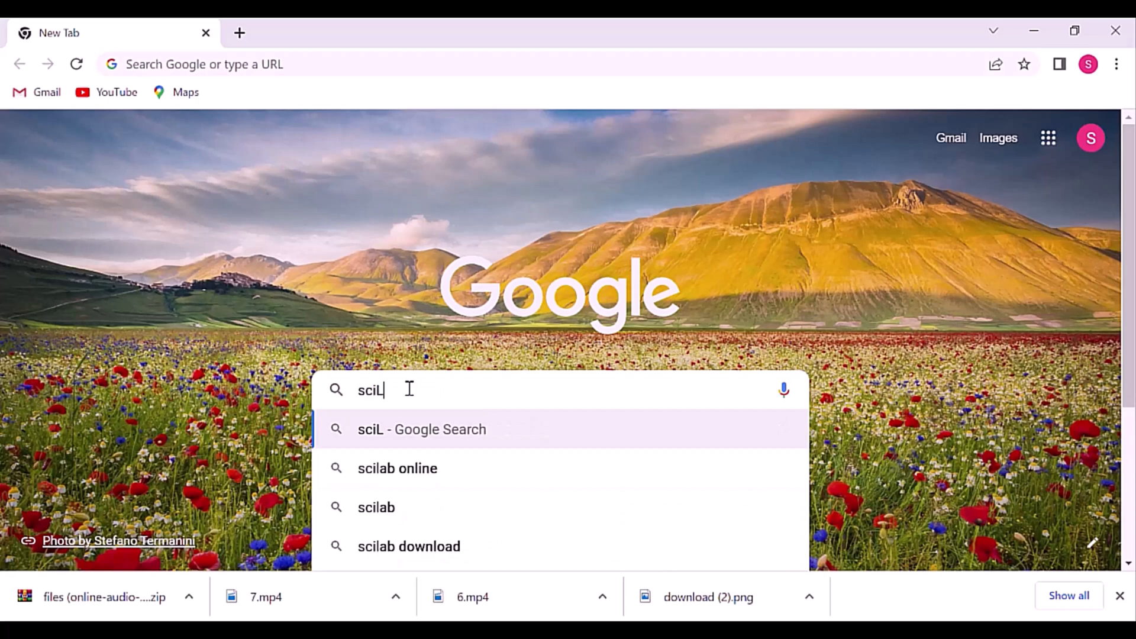
text(EO)
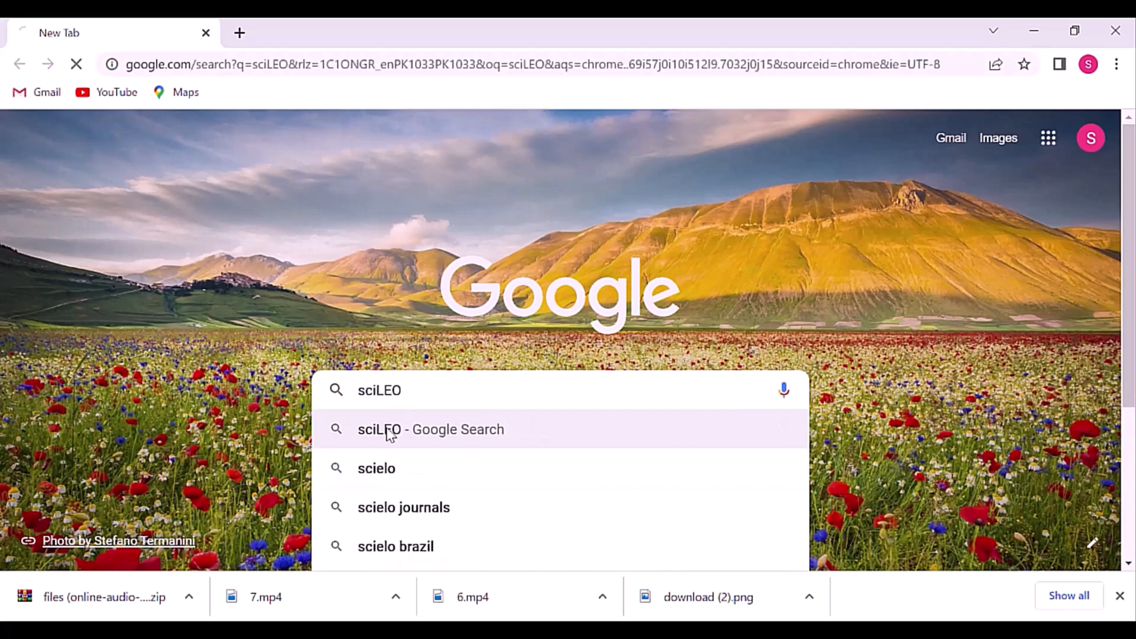
click(430, 428)
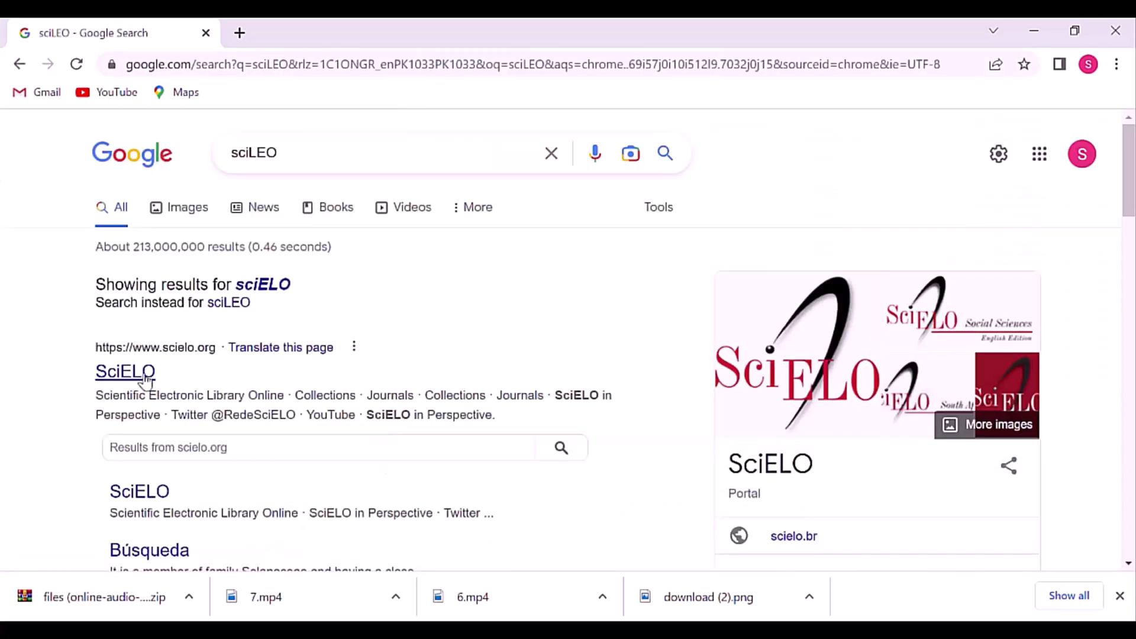
click(125, 370)
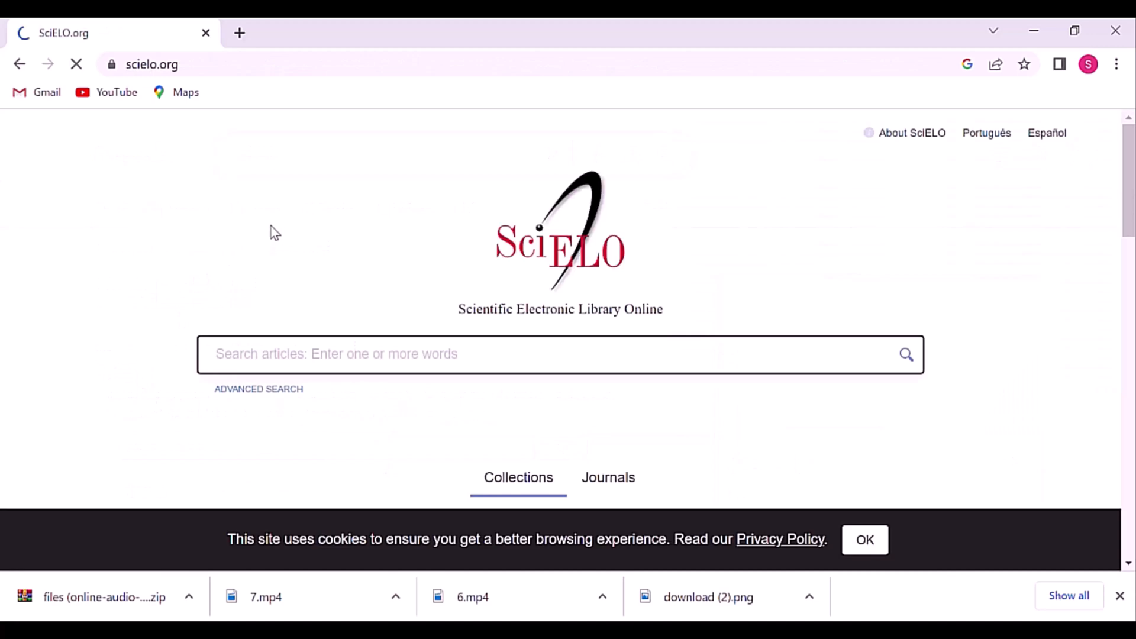
scroll(down, 3)
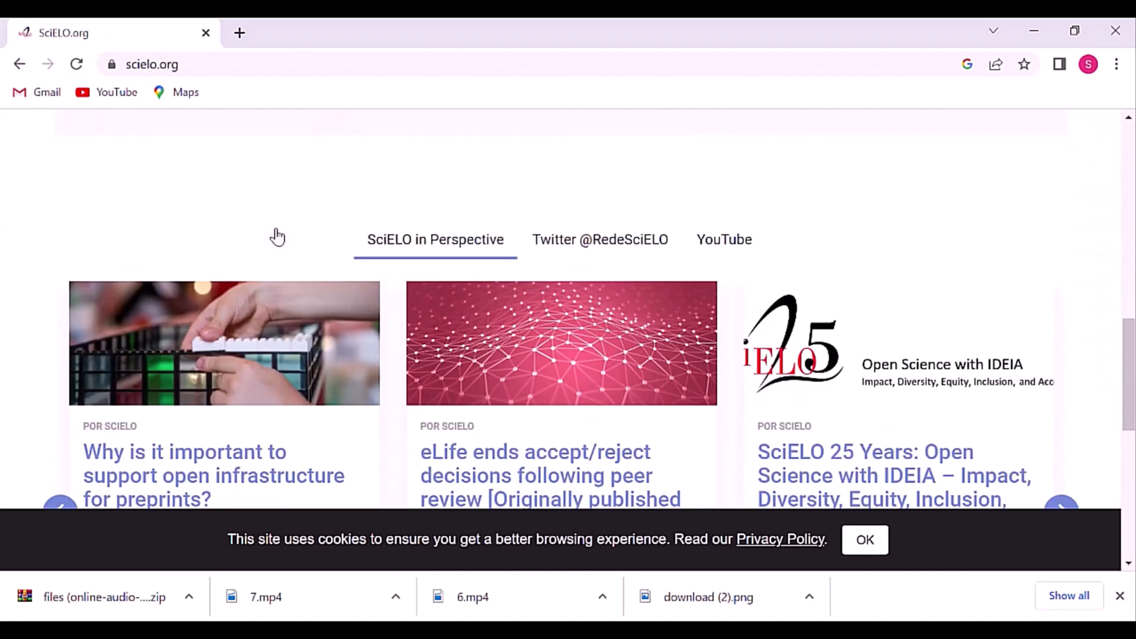
scroll(down, 3)
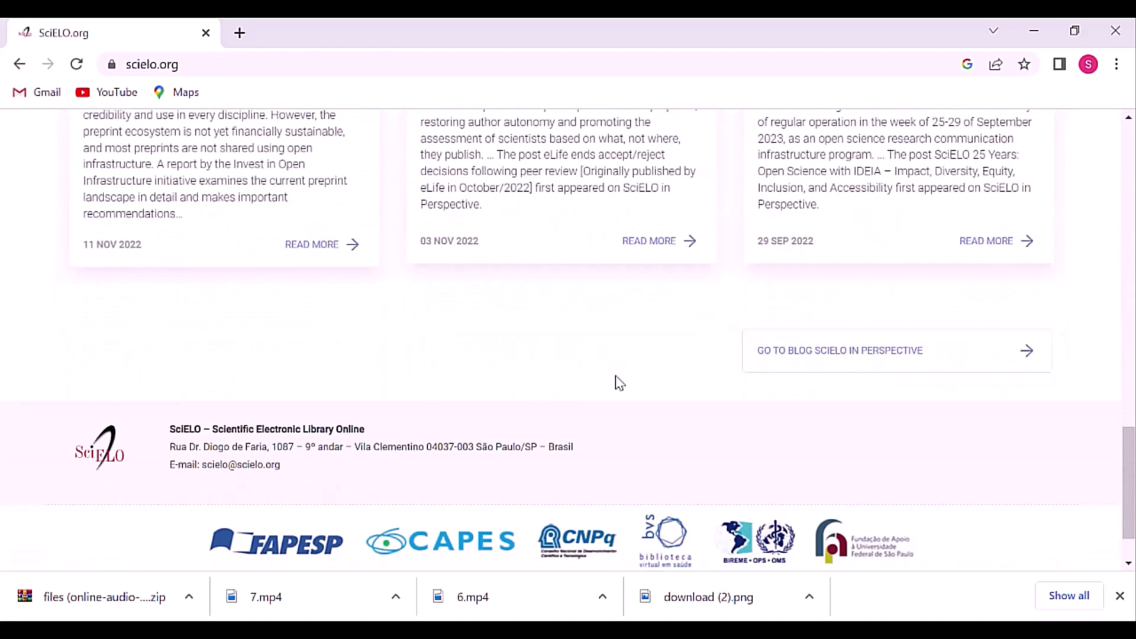